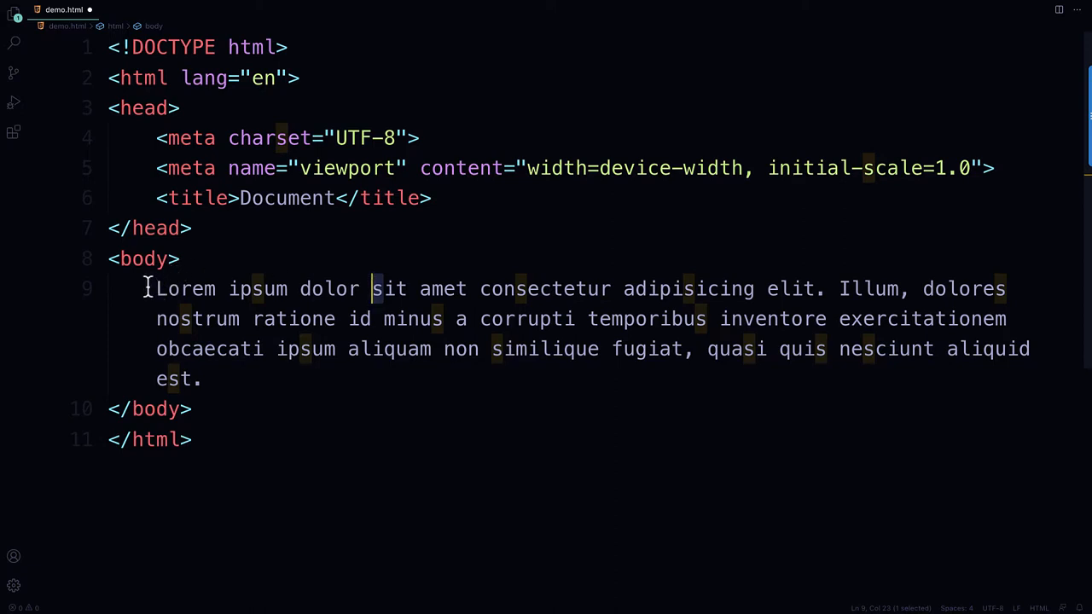
# - Try typing a closing </p> after the lorem text by hand, then remove it
pyautogui.moveTo(157, 289); pyautogui.dragTo(205, 379)
pyautogui.write('<p>')
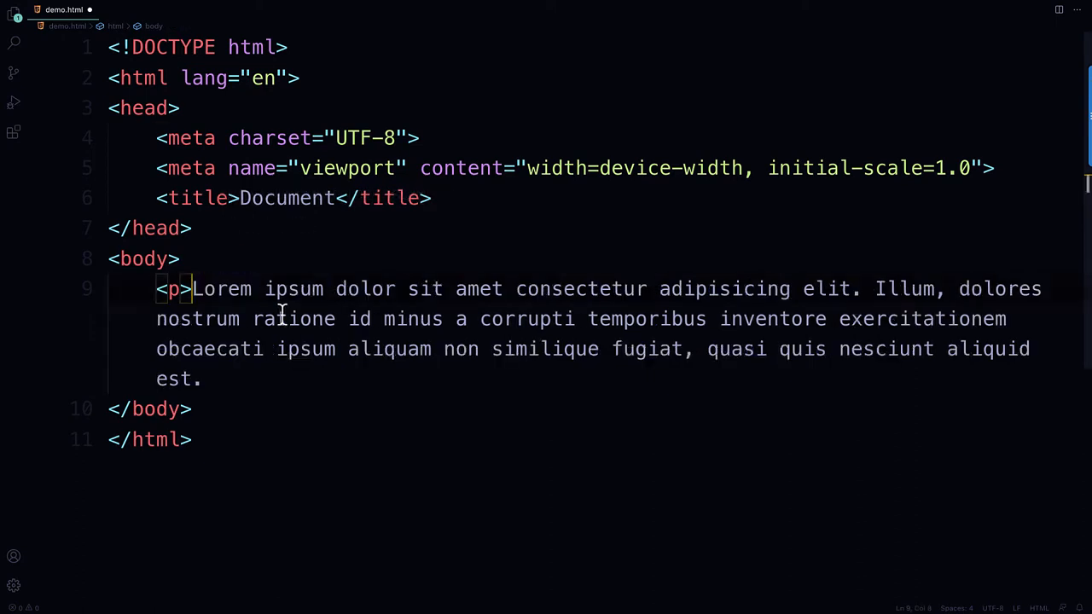
pyautogui.write('</p>')
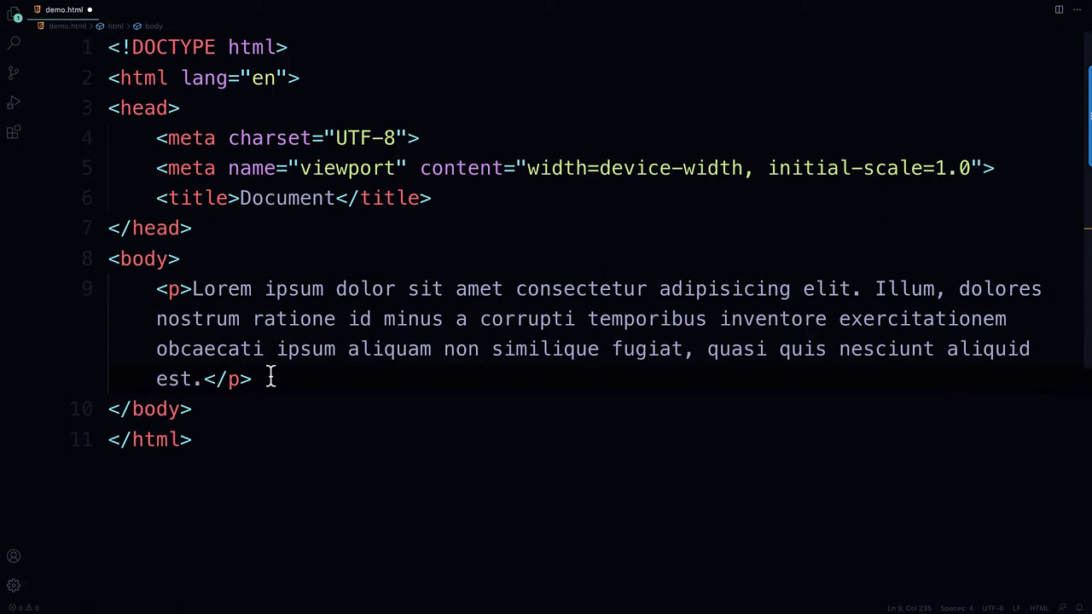
pyautogui.press('Delete')
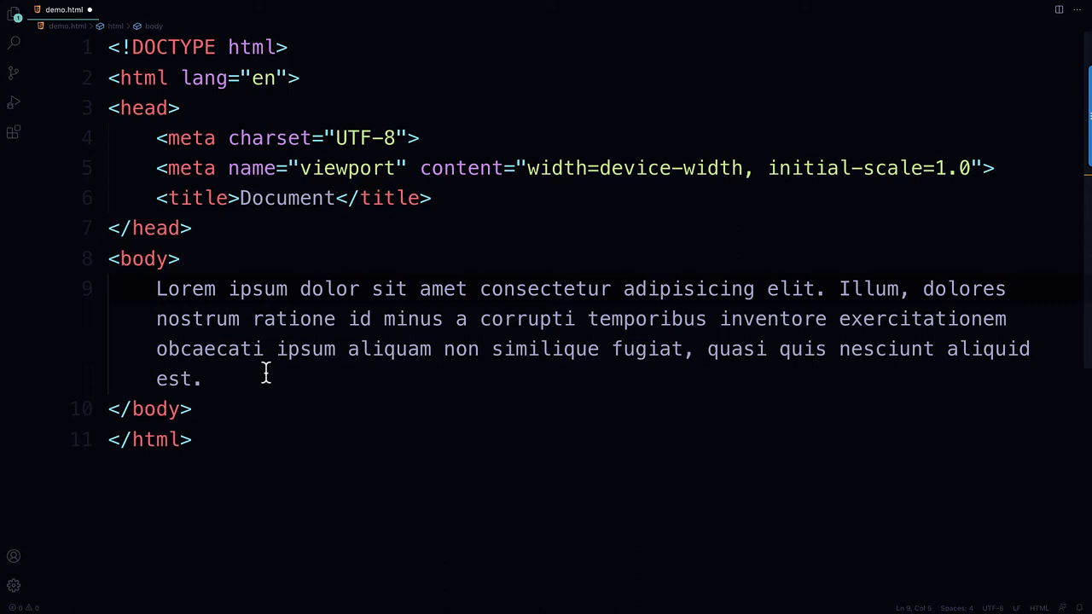
pyautogui.moveTo(226, 379)
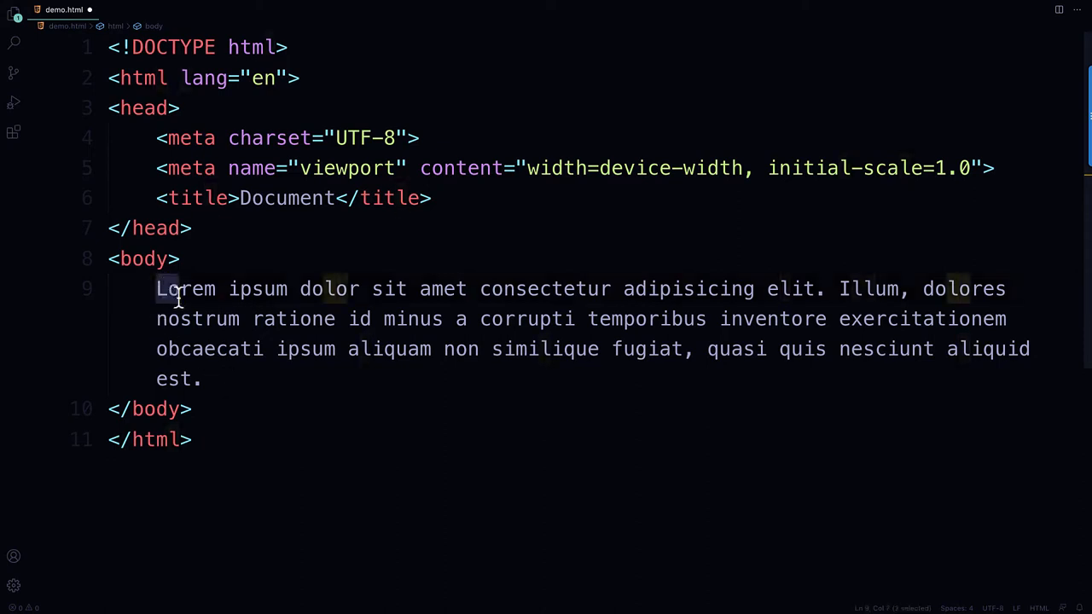
# - Wrap the selected lorem text in a p element via Emmet Wrap with Abbreviation
pyautogui.moveTo(157, 286); pyautogui.dragTo(205, 377)
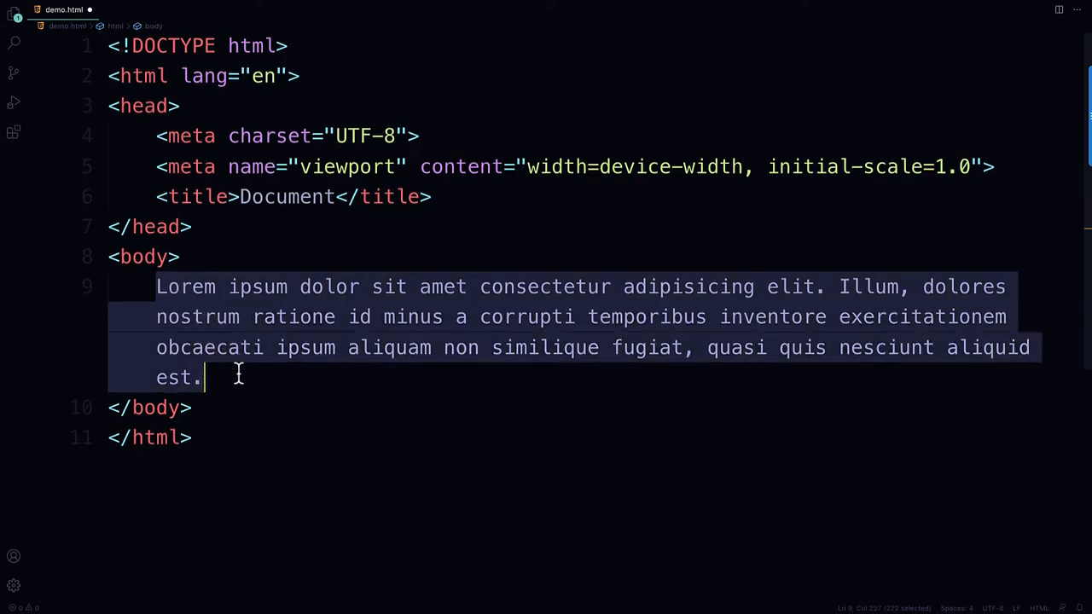
pyautogui.moveTo(324, 348)
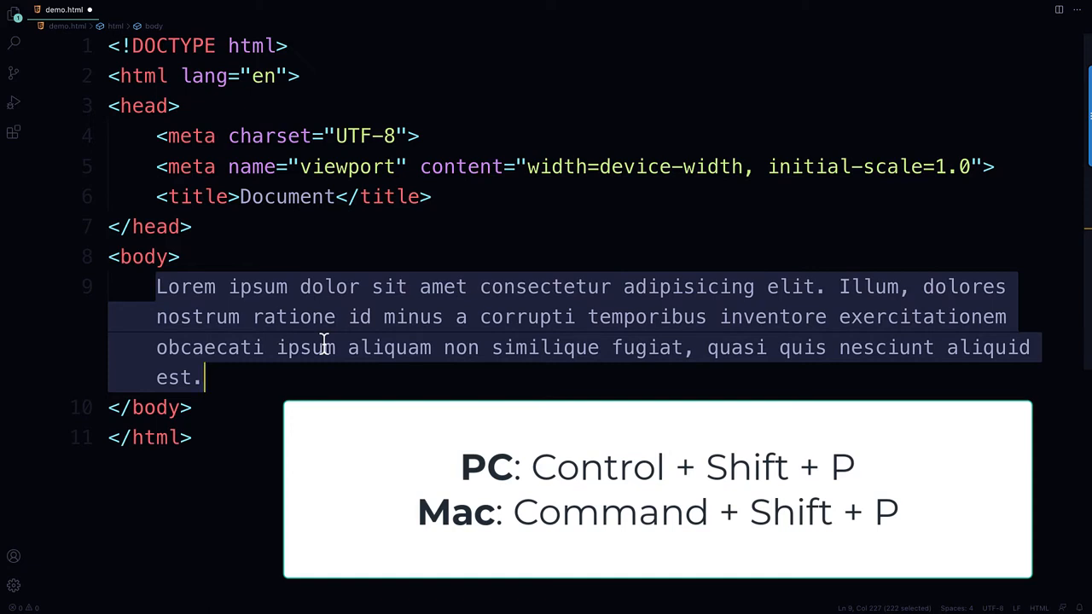
pyautogui.press('ctrl+shift+p')
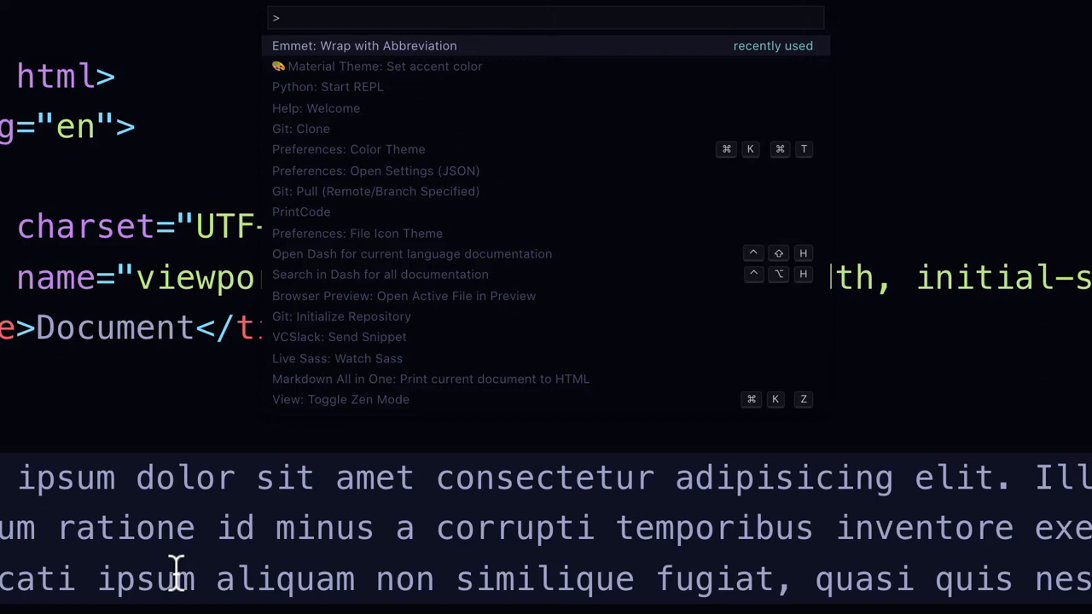
pyautogui.write('emme')
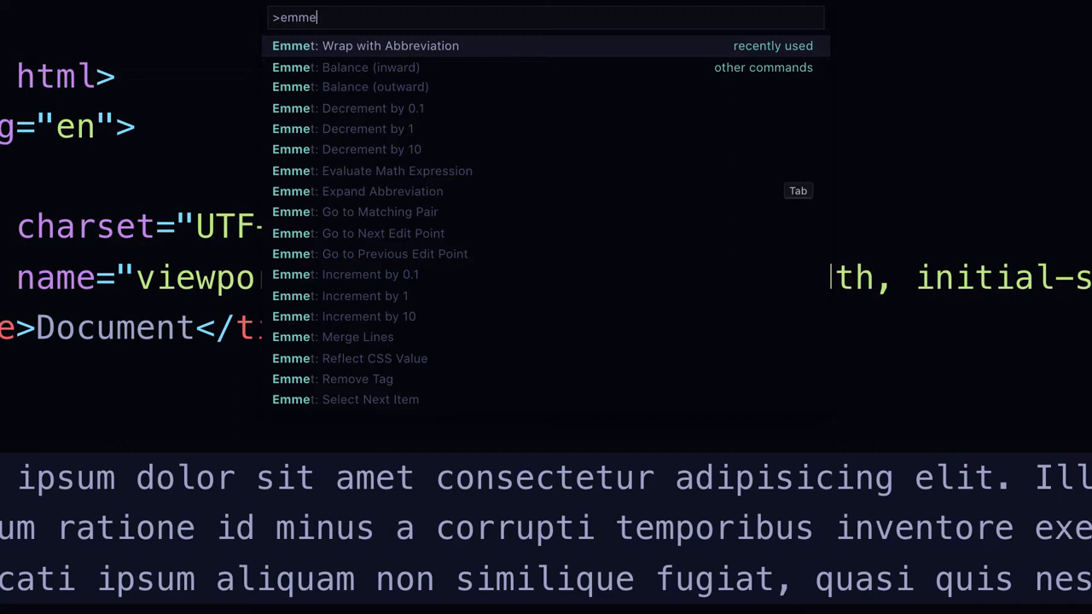
pyautogui.click(368, 44)
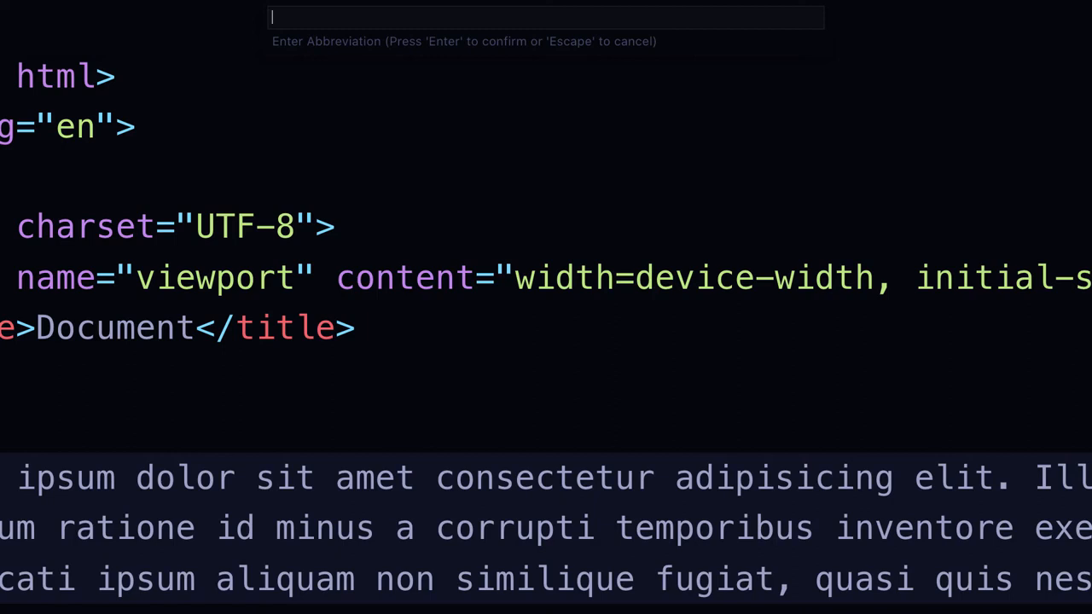
pyautogui.write('p')
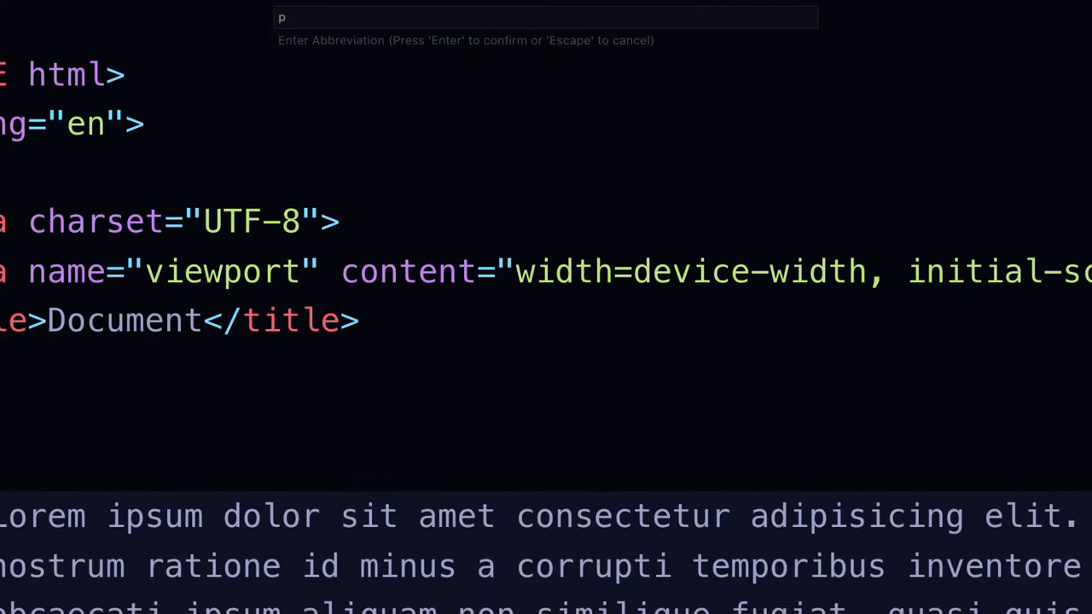
pyautogui.press('Enter')
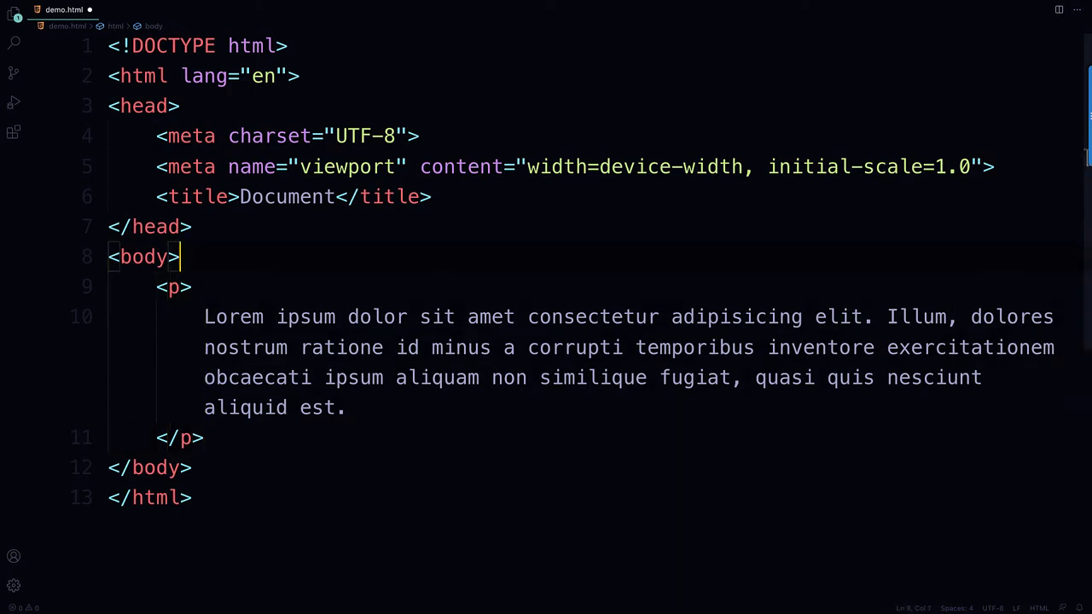
# - Add a new line under <body> reading 'Bruce Elgort'
pyautogui.press('Enter')
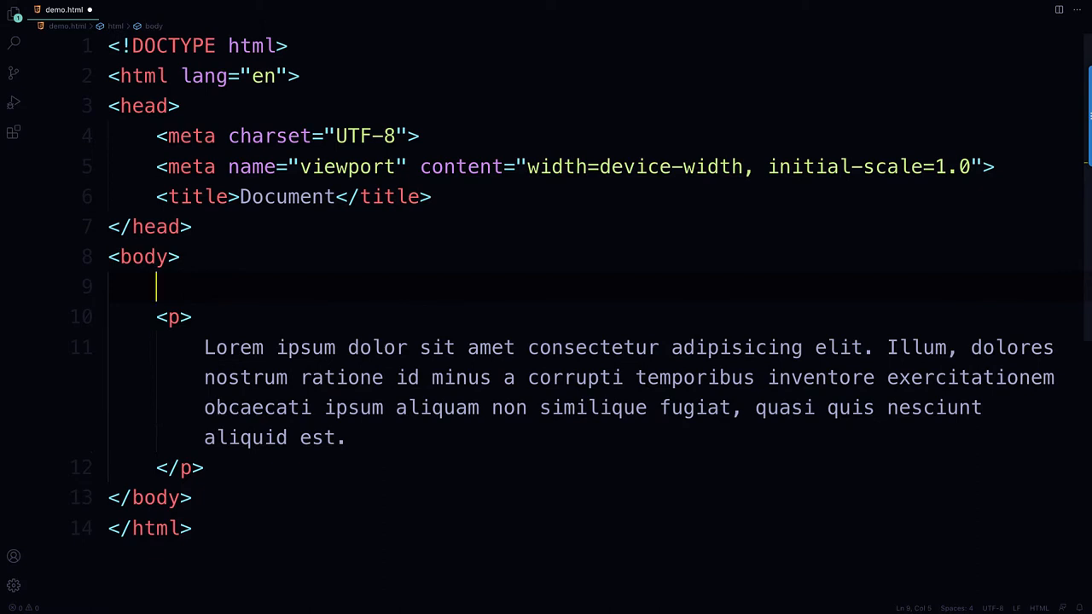
pyautogui.write('Bruce Elgor')
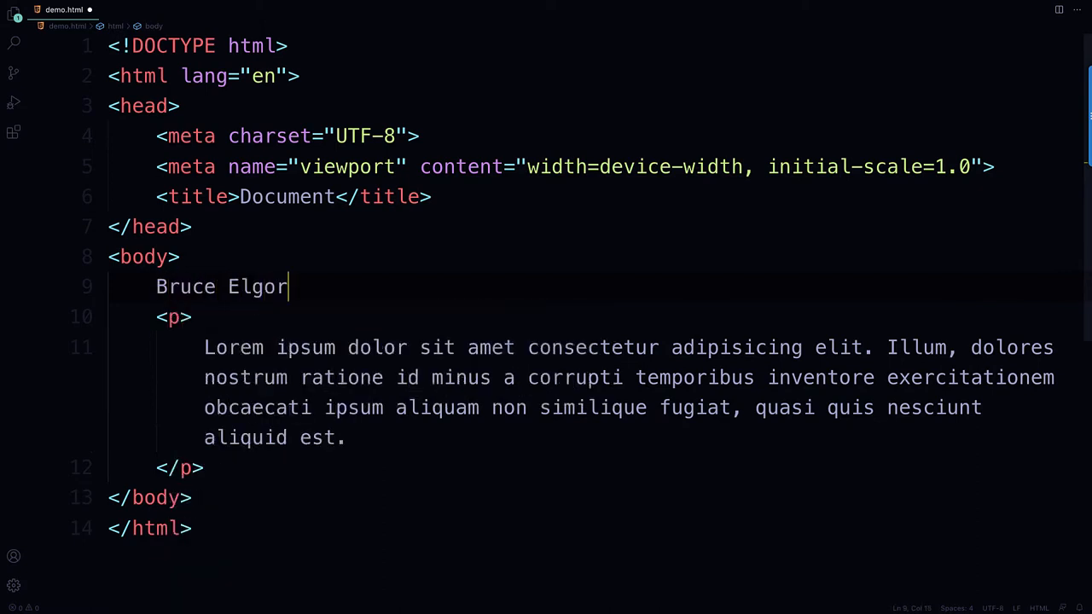
pyautogui.write('t')
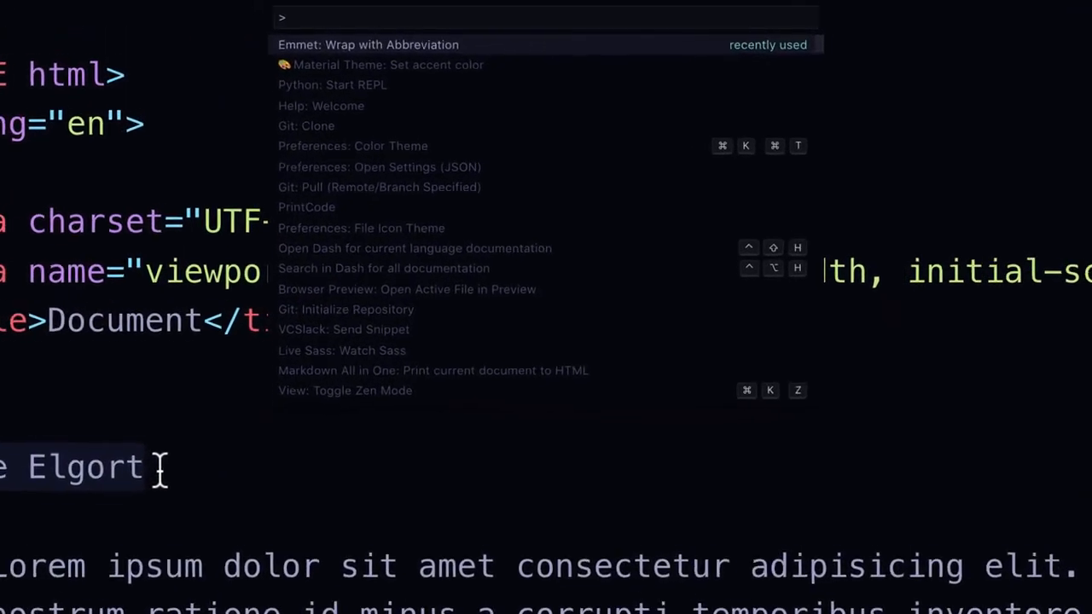
# - Wrap 'Bruce Elgort' in an h1 heading via Emmet Wrap with Abbreviation
pyautogui.click(370, 44)
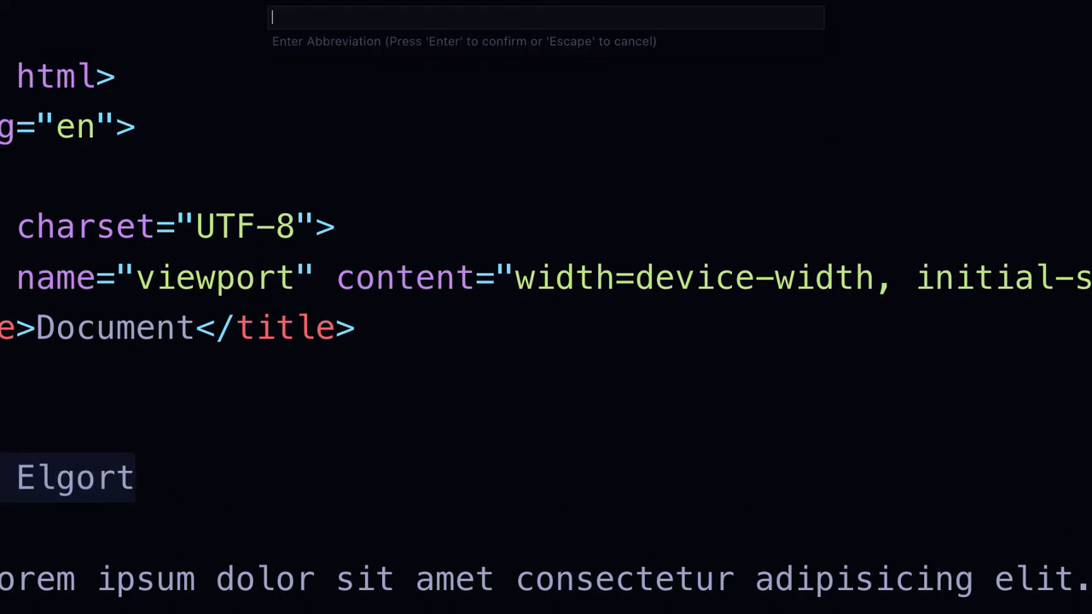
pyautogui.write('h1')
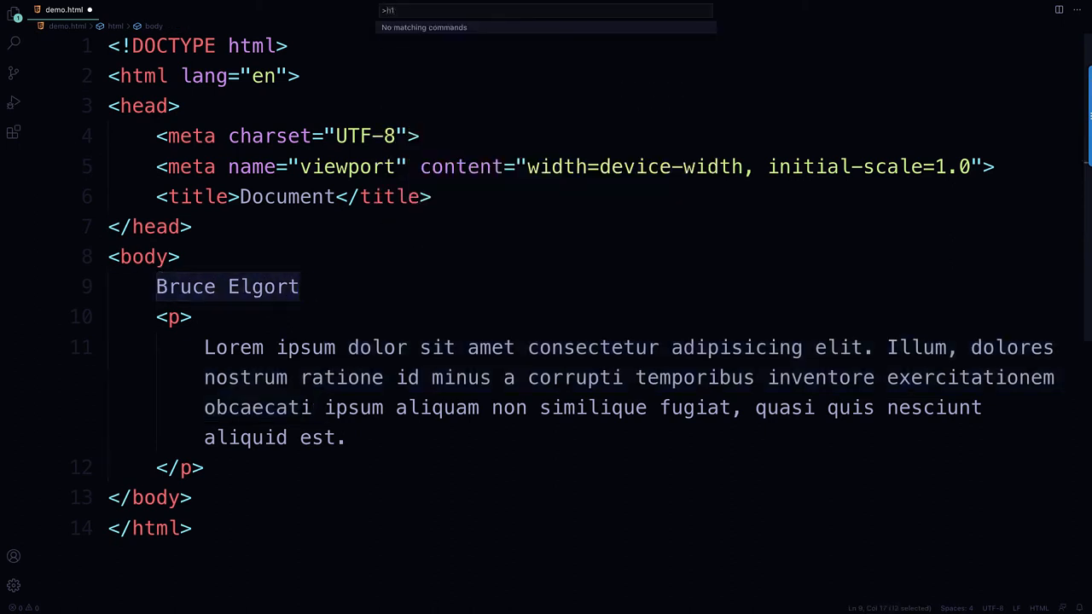
pyautogui.press('Backspace')
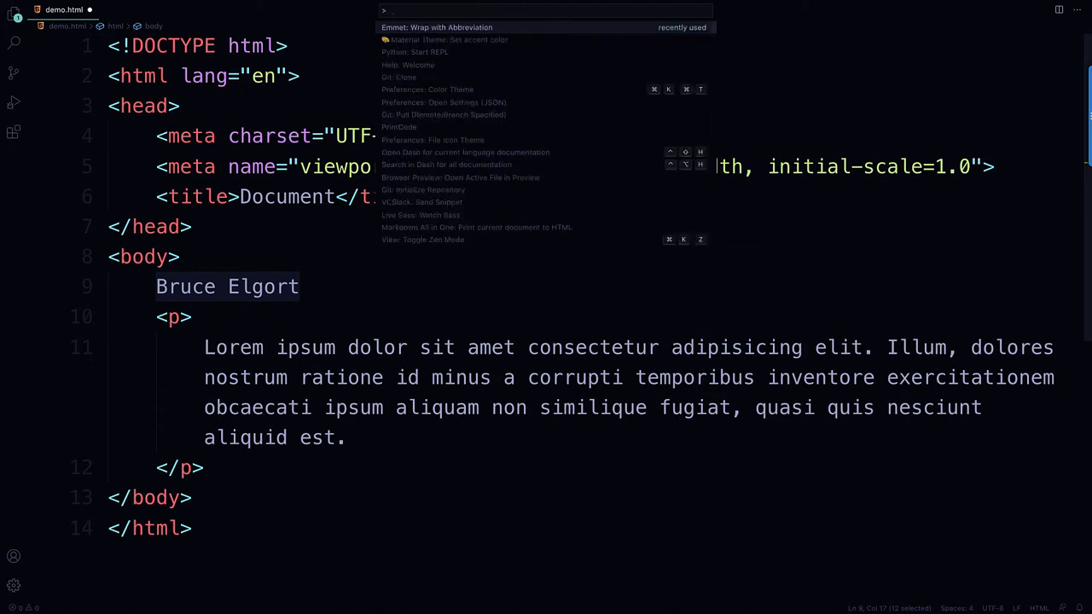
pyautogui.click(444, 28)
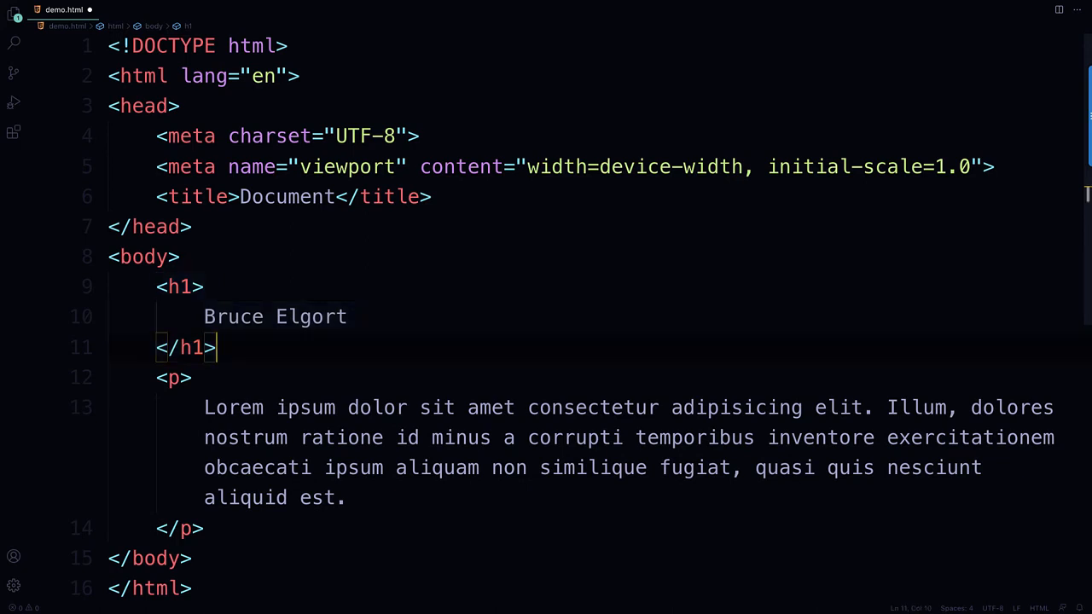
pyautogui.click(194, 377)
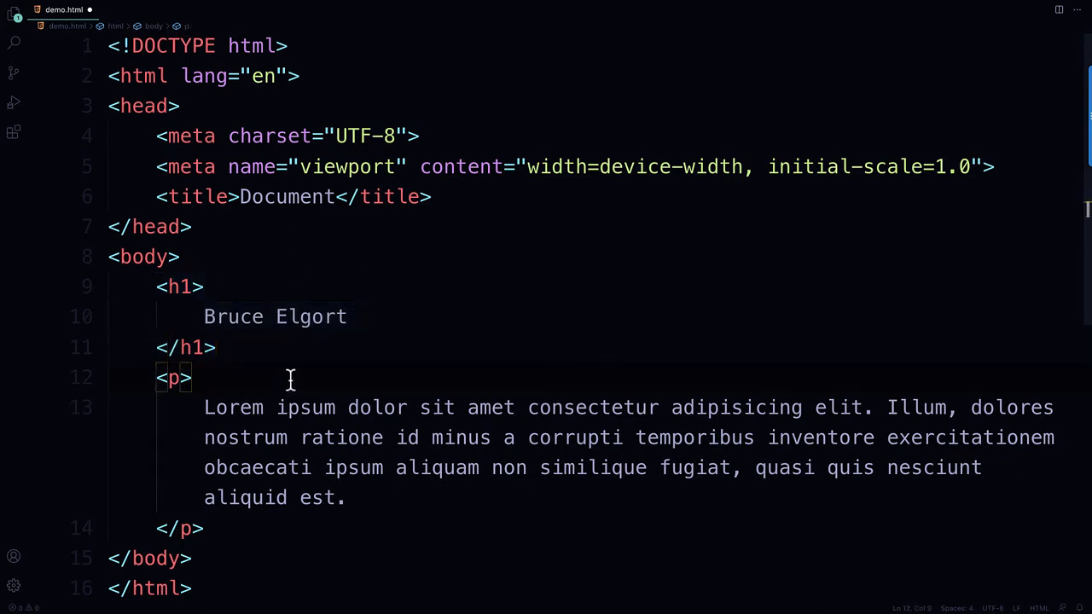
# - Enter the Emmet abbreviation lorem20 below </h1>, replacing a first lorem*10 attempt
pyautogui.scroll(-3)
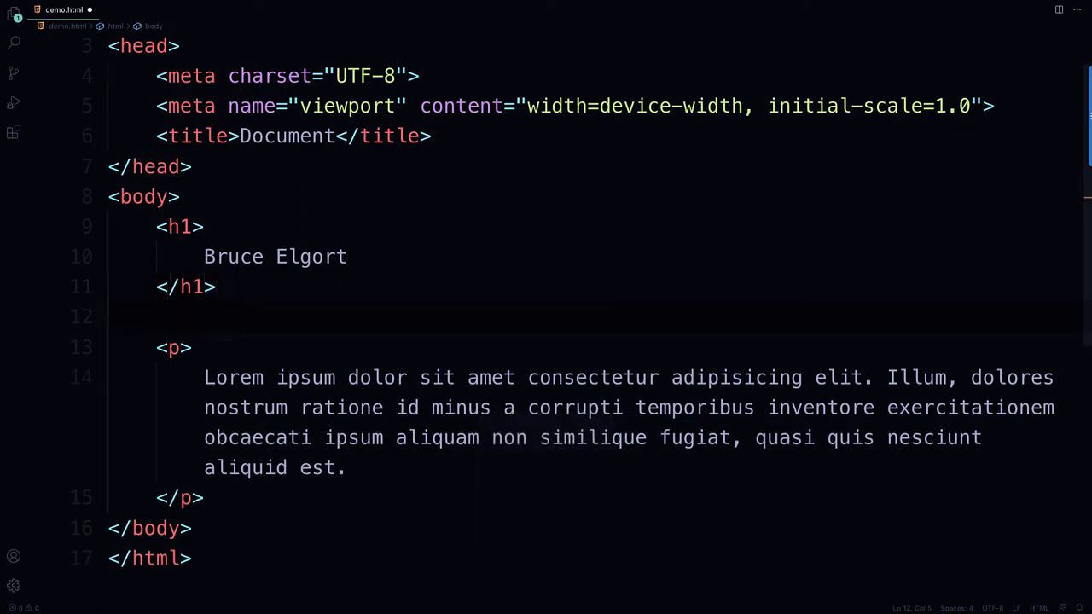
pyautogui.write('lorem')
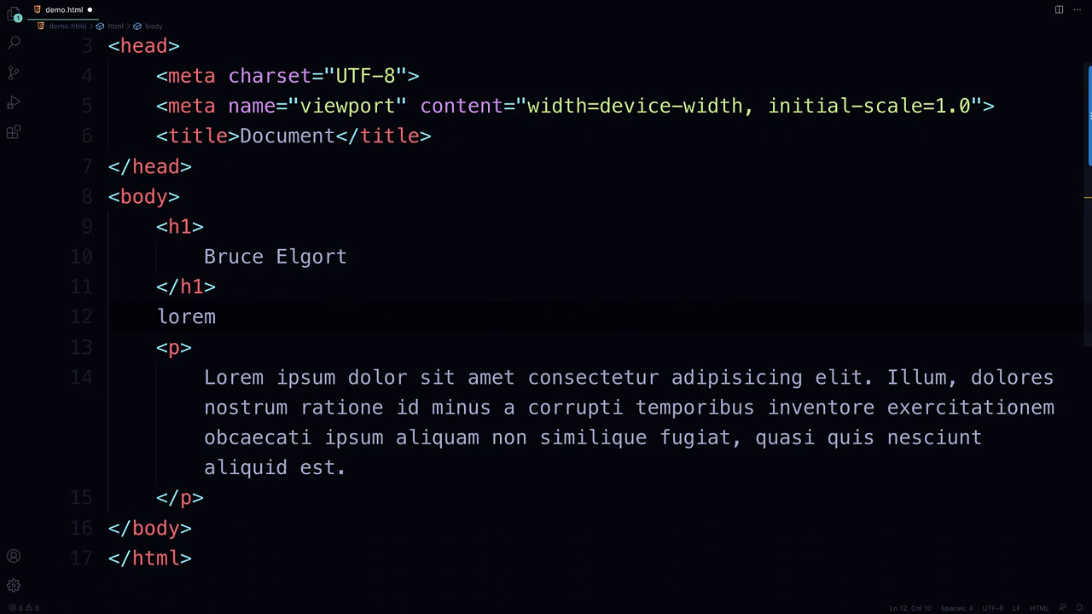
pyautogui.press('Backspace')
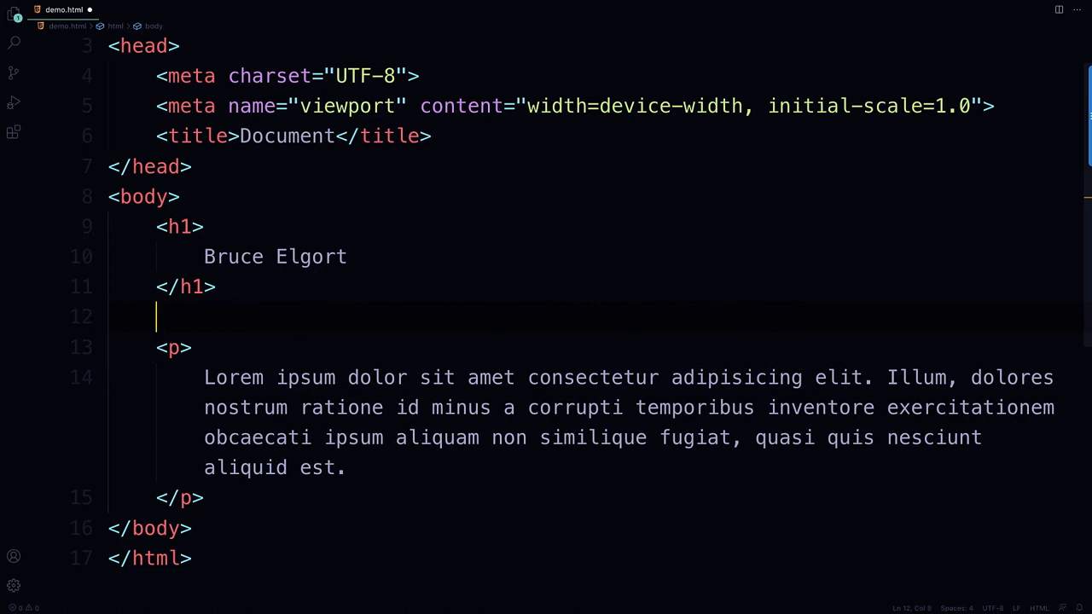
pyautogui.write('lorem')
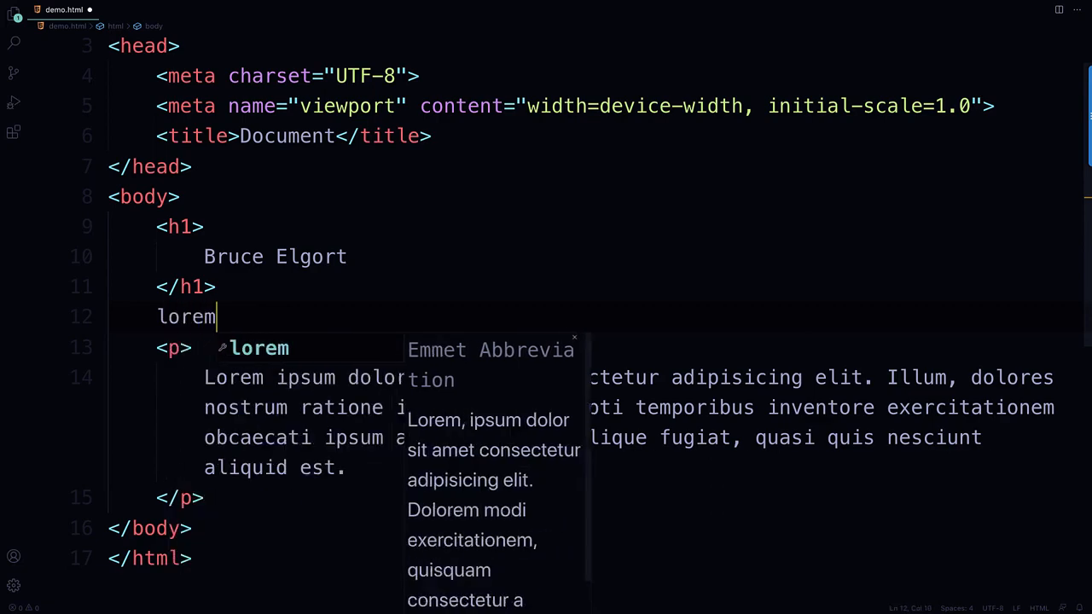
pyautogui.write('*10')
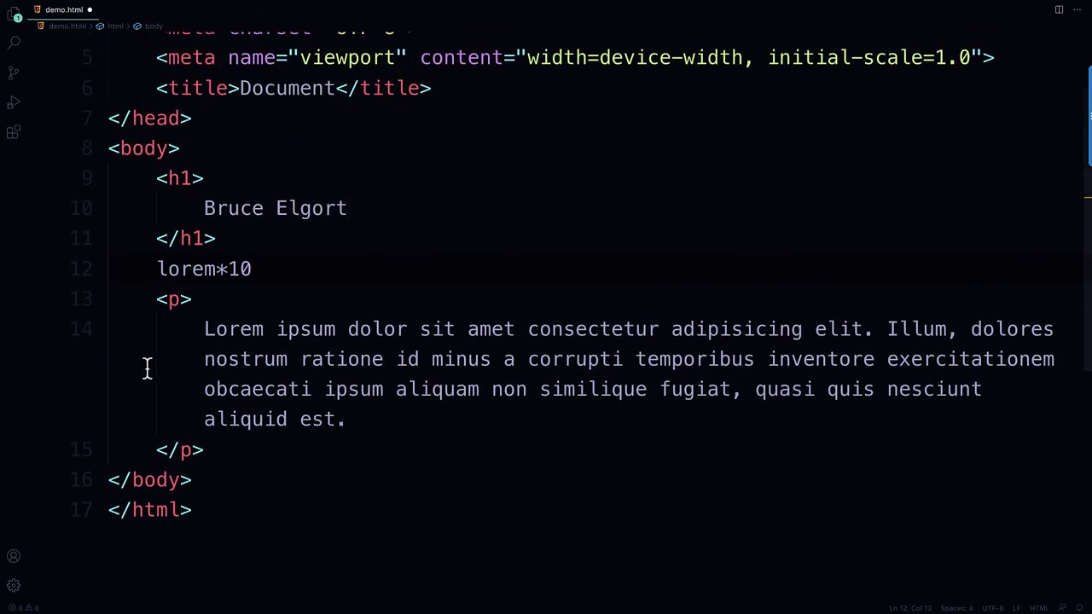
pyautogui.press('Backspace')
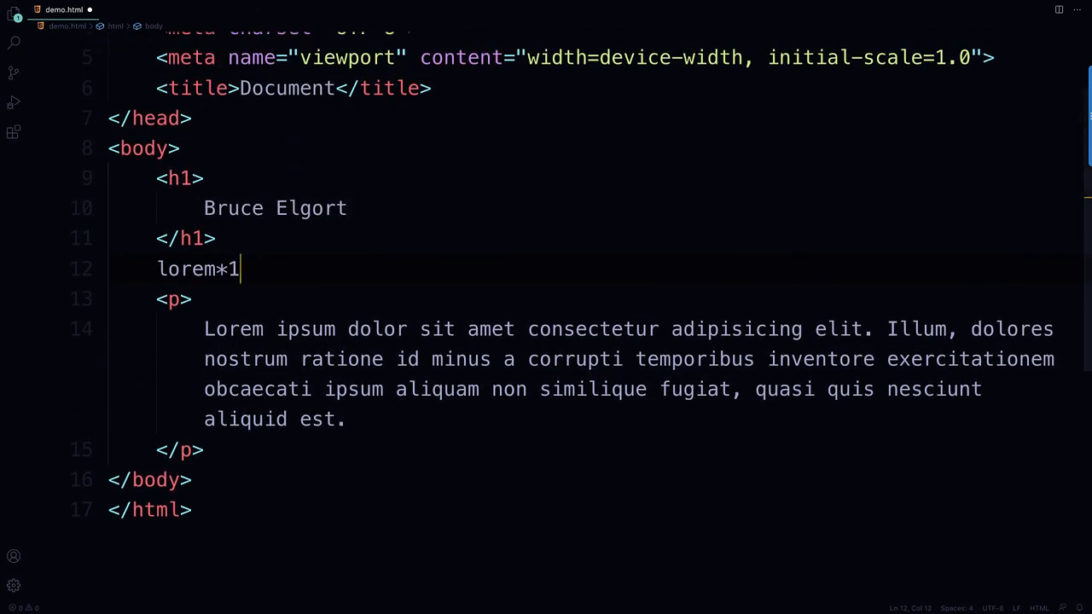
pyautogui.press('Backspace')
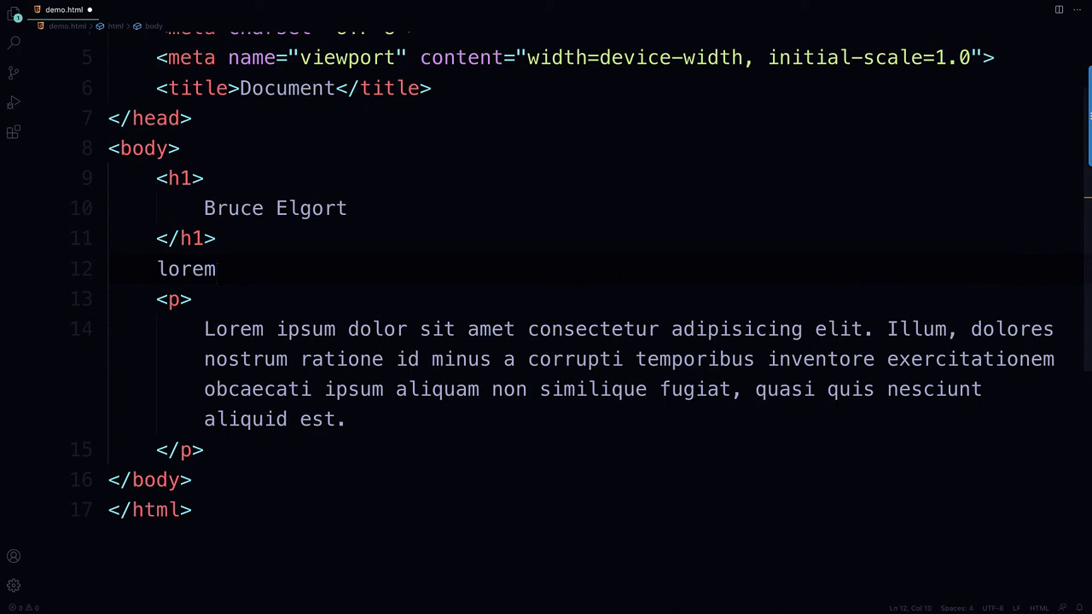
pyautogui.write('20')
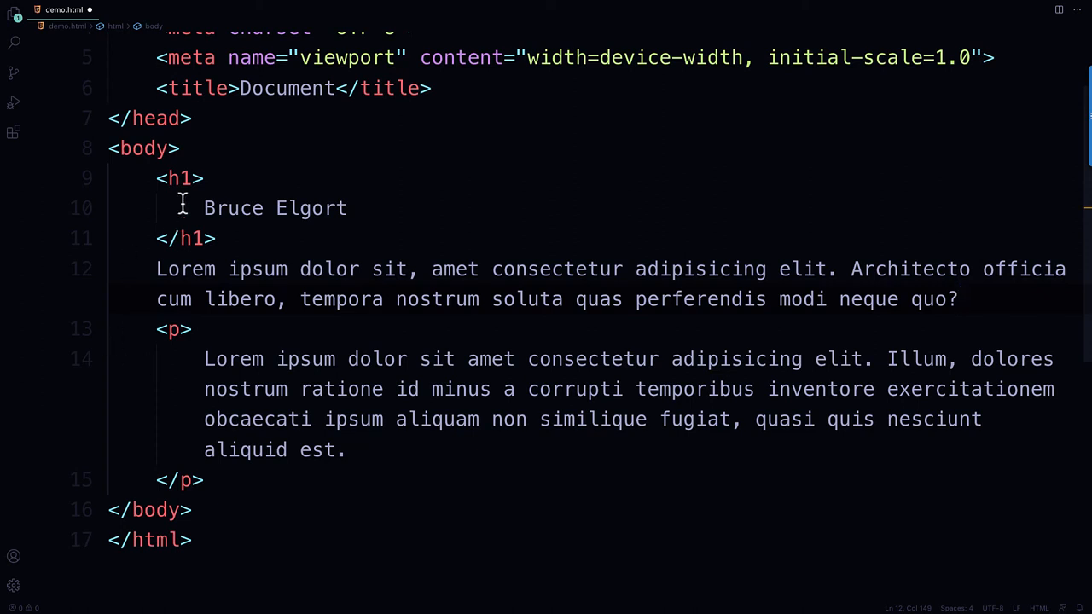
# - Turn word wrap off from the View menu and scroll across the long lorem line
pyautogui.click(194, 6)
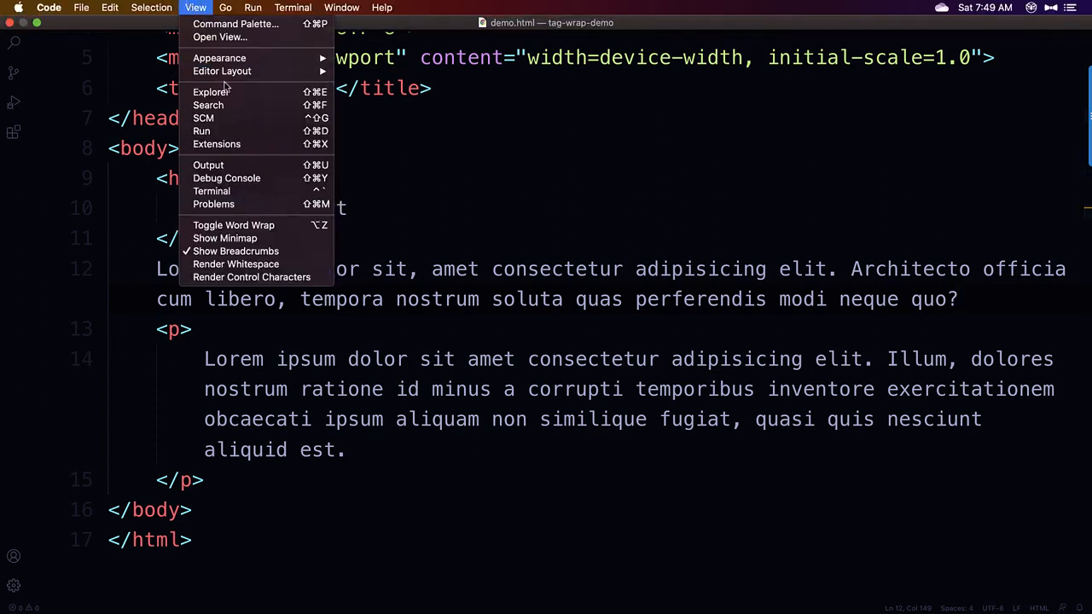
pyautogui.moveTo(276, 225)
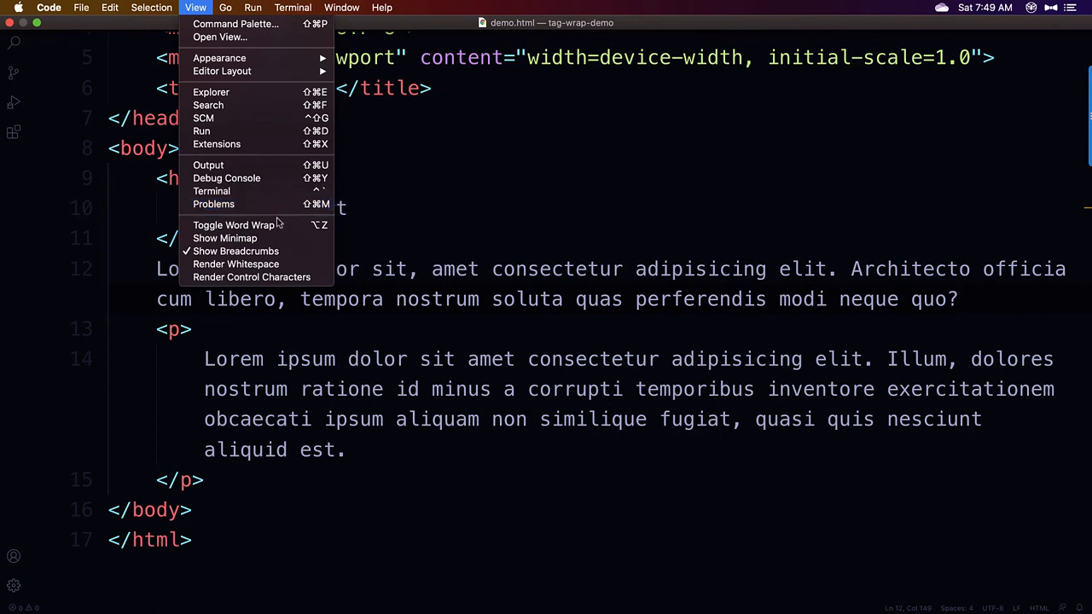
pyautogui.click(236, 225)
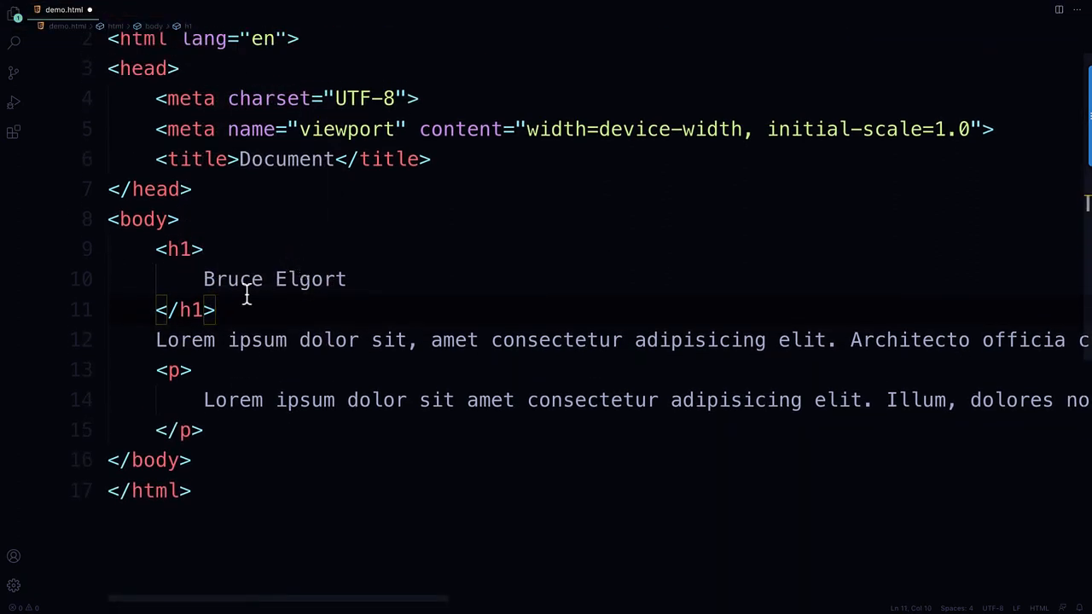
pyautogui.hscroll(3)
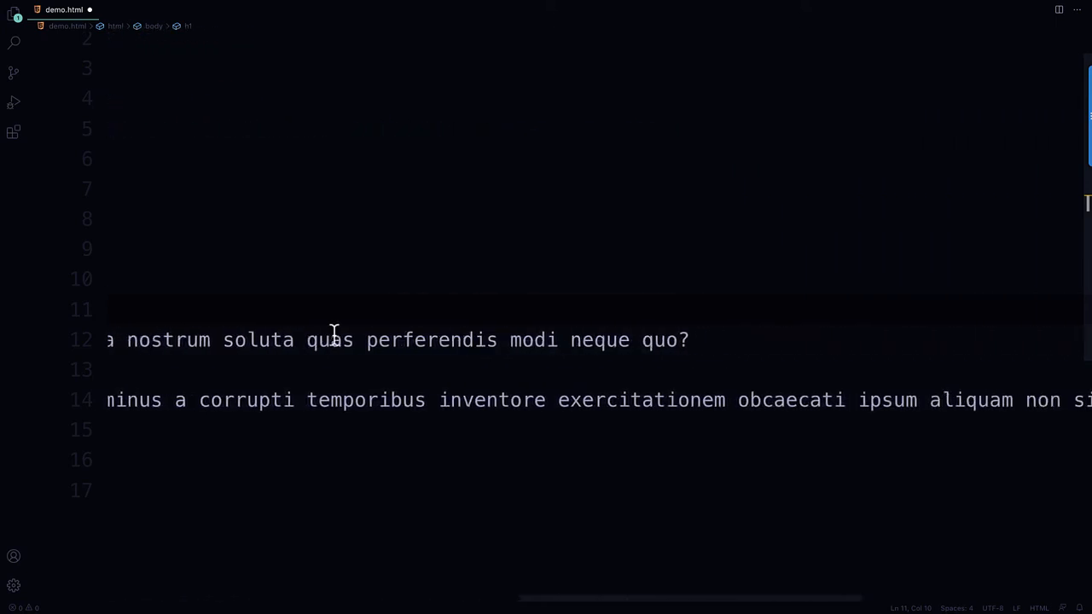
pyautogui.hscroll(3)
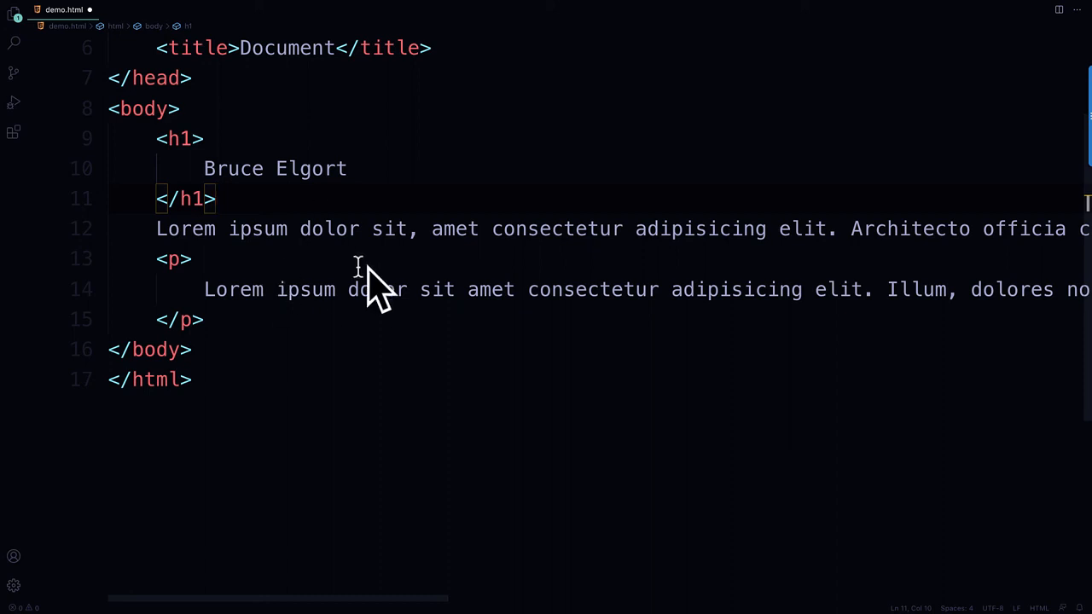
pyautogui.moveTo(385, 283)
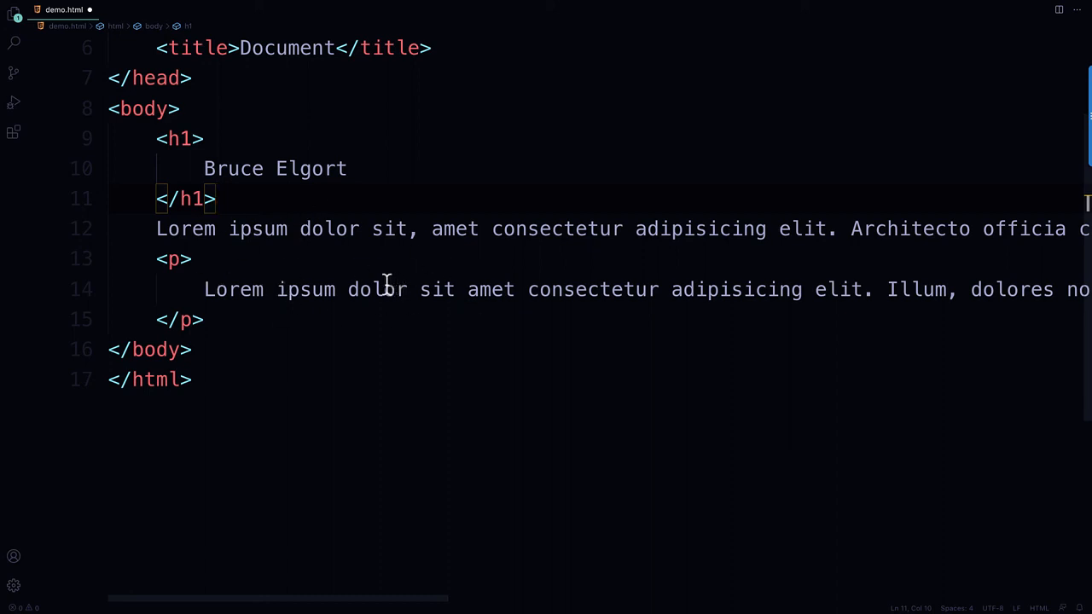
pyautogui.moveTo(340, 271)
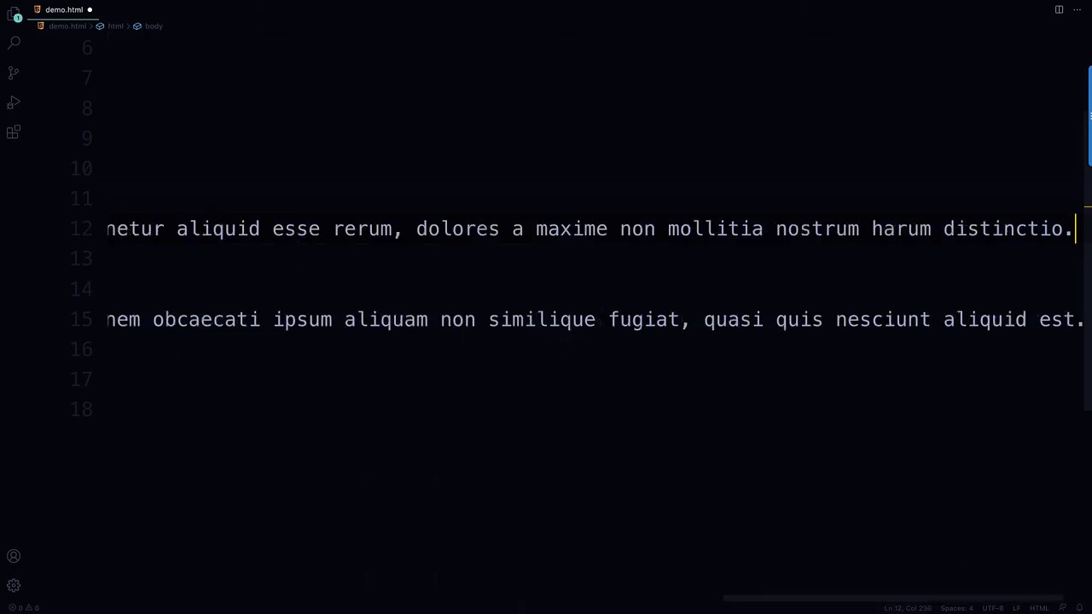
pyautogui.moveTo(570, 280)
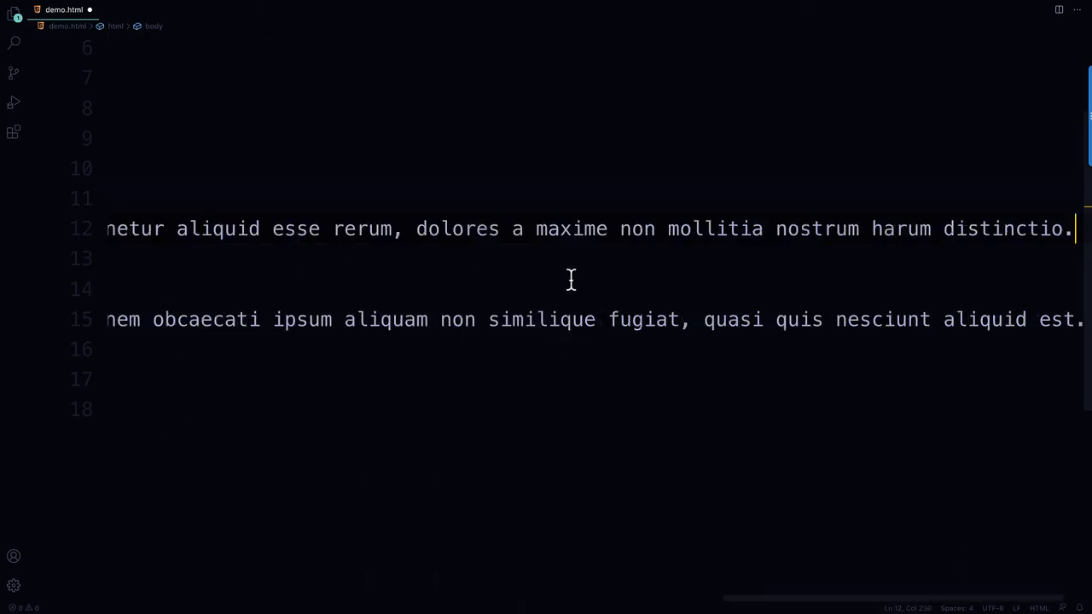
pyautogui.hscroll(-3)
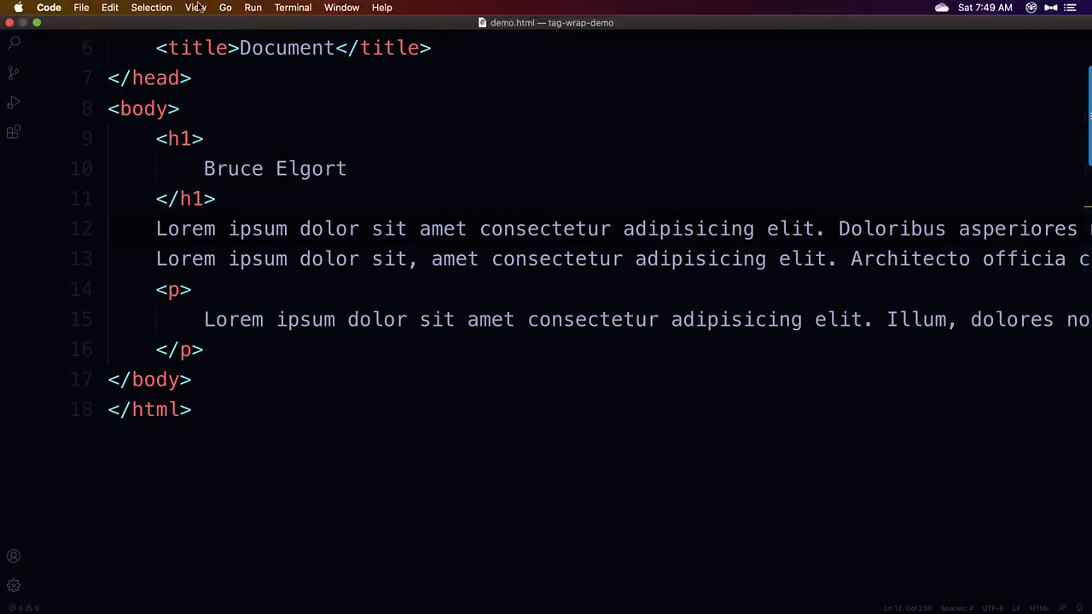
# - Turn word wrap back on and add a blank line after the first lorem paragraph
pyautogui.click(195, 7)
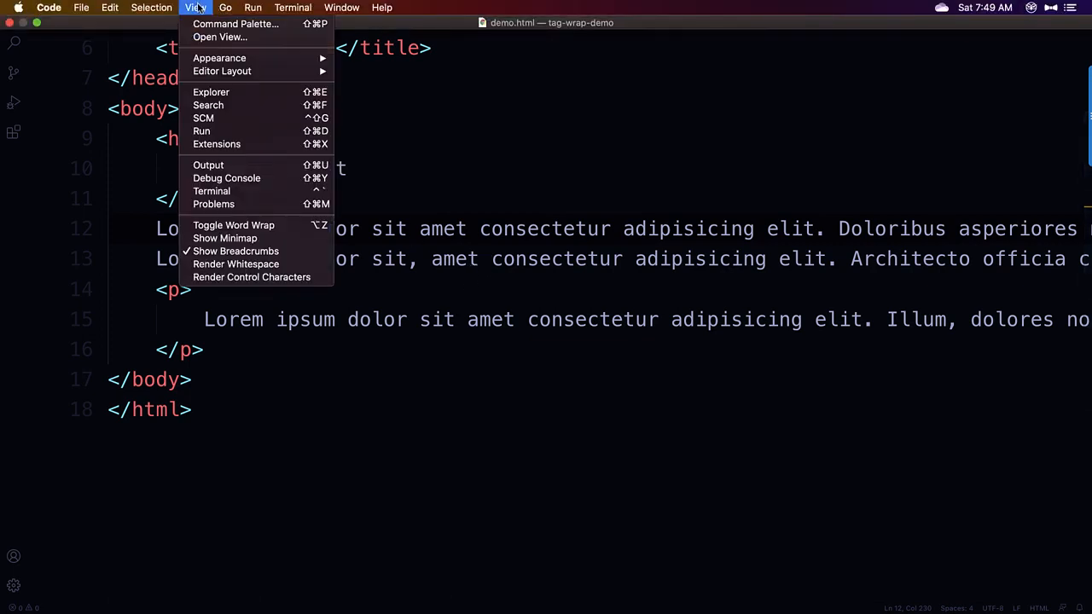
pyautogui.moveTo(232, 225)
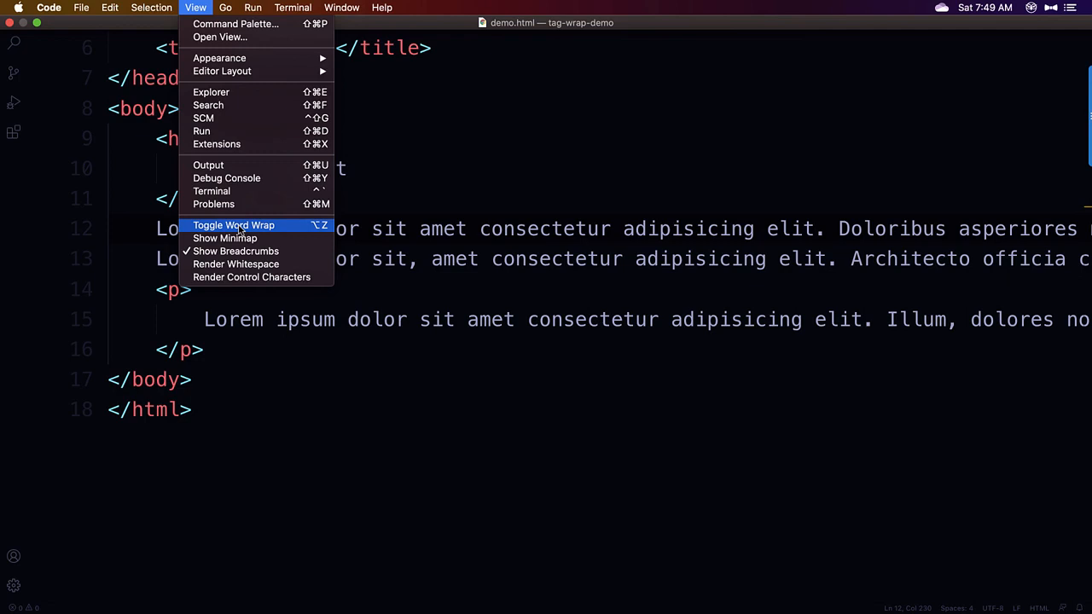
pyautogui.click(232, 225)
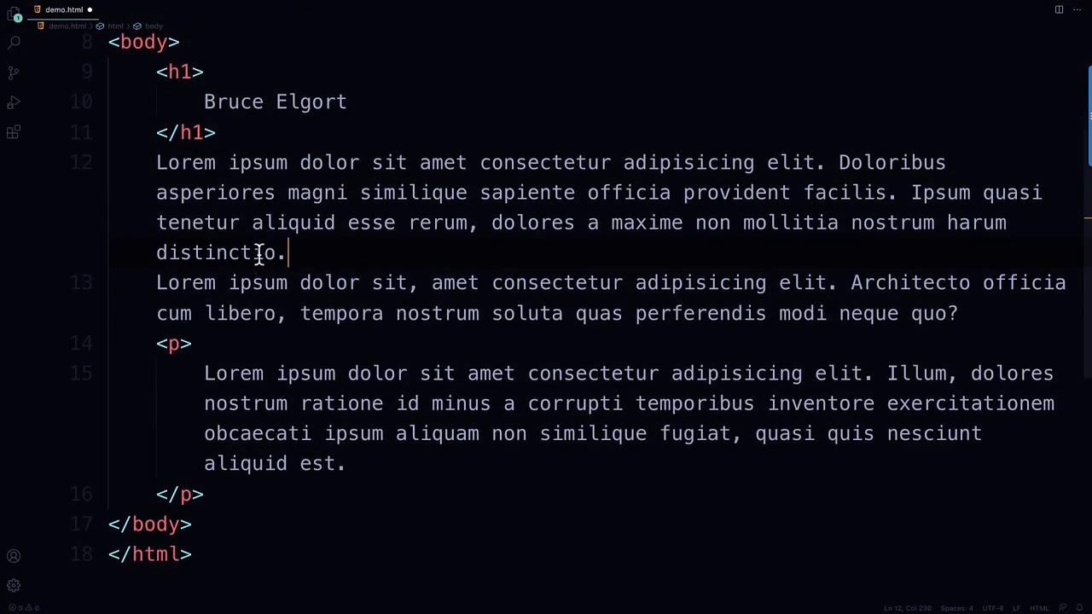
pyautogui.press('Enter')
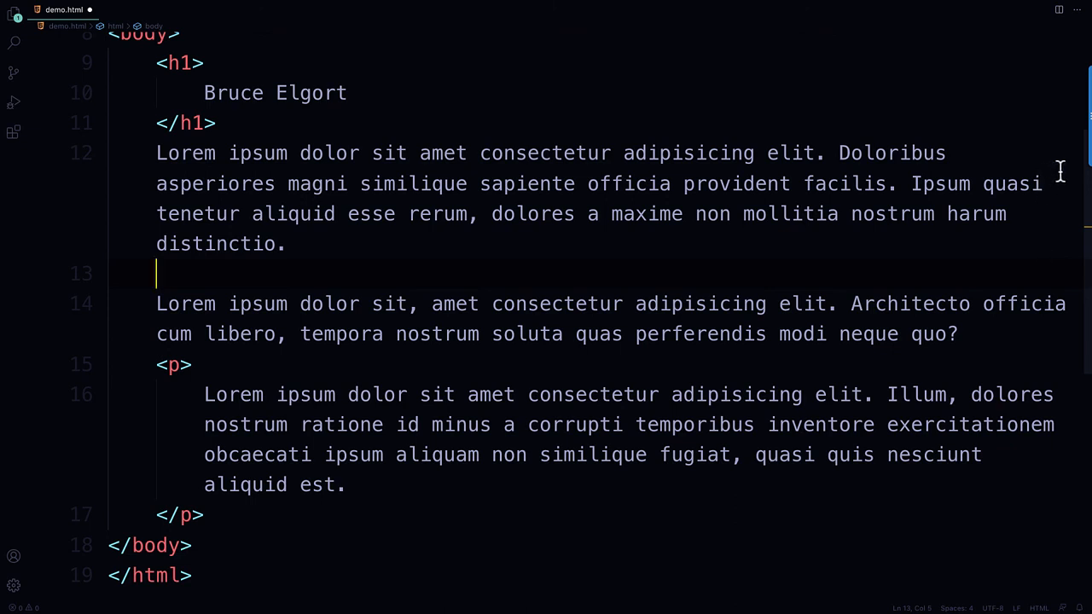
pyautogui.click(963, 154)
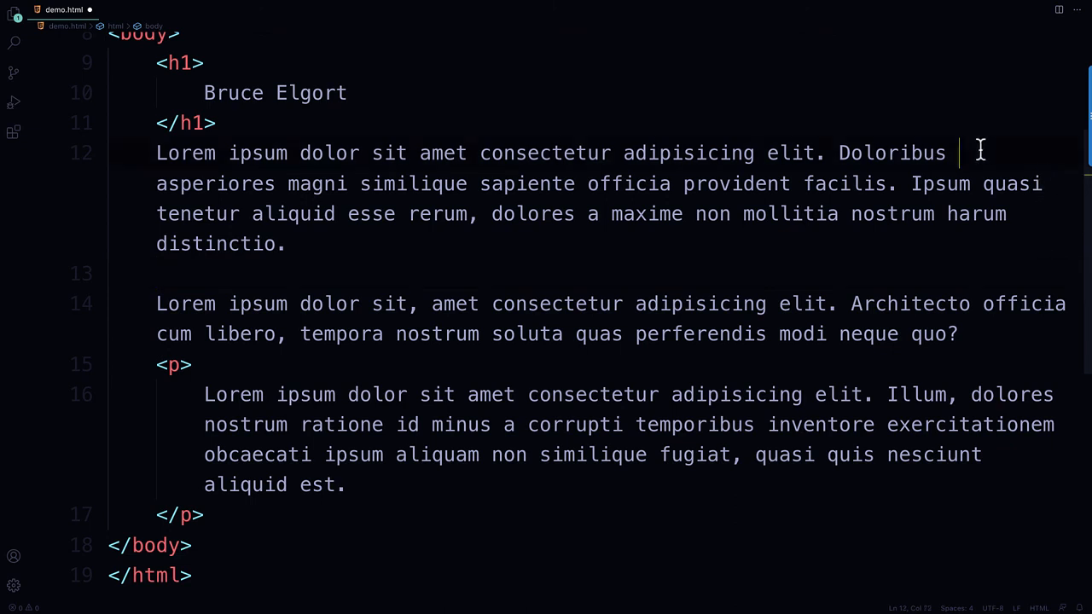
pyautogui.moveTo(1044, 208)
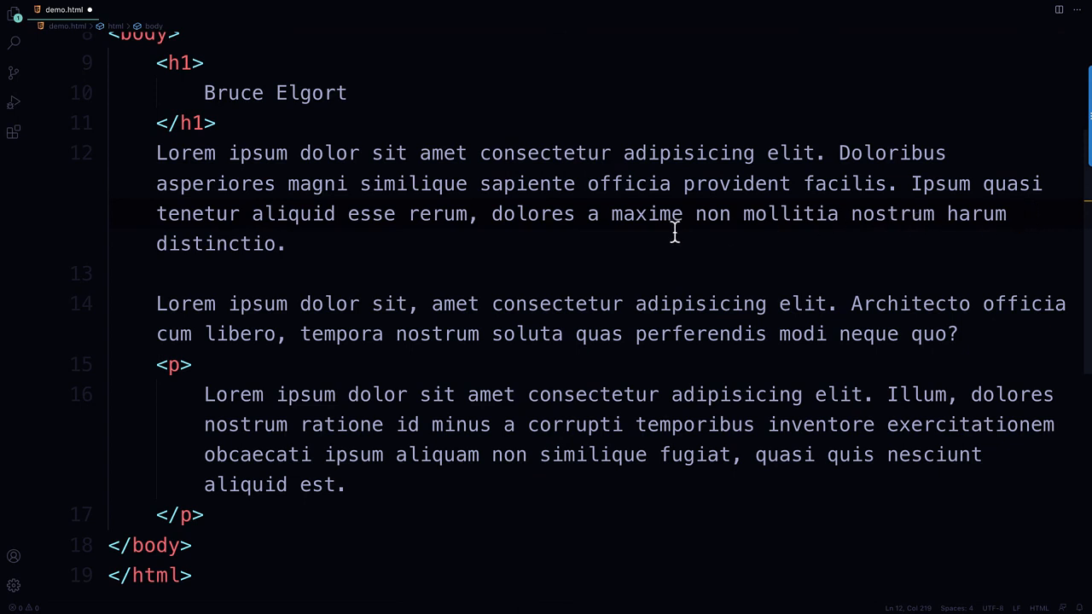
# - Select the first lorem paragraph and start Emmet Wrap with Abbreviation on it
pyautogui.moveTo(179, 184); pyautogui.dragTo(288, 242)
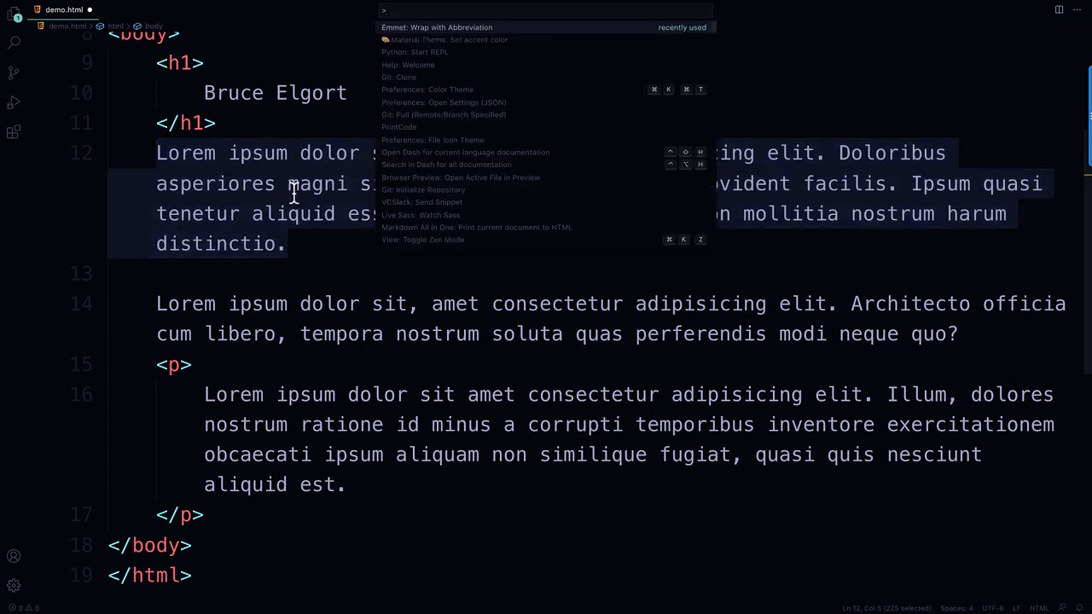
pyautogui.click(447, 27)
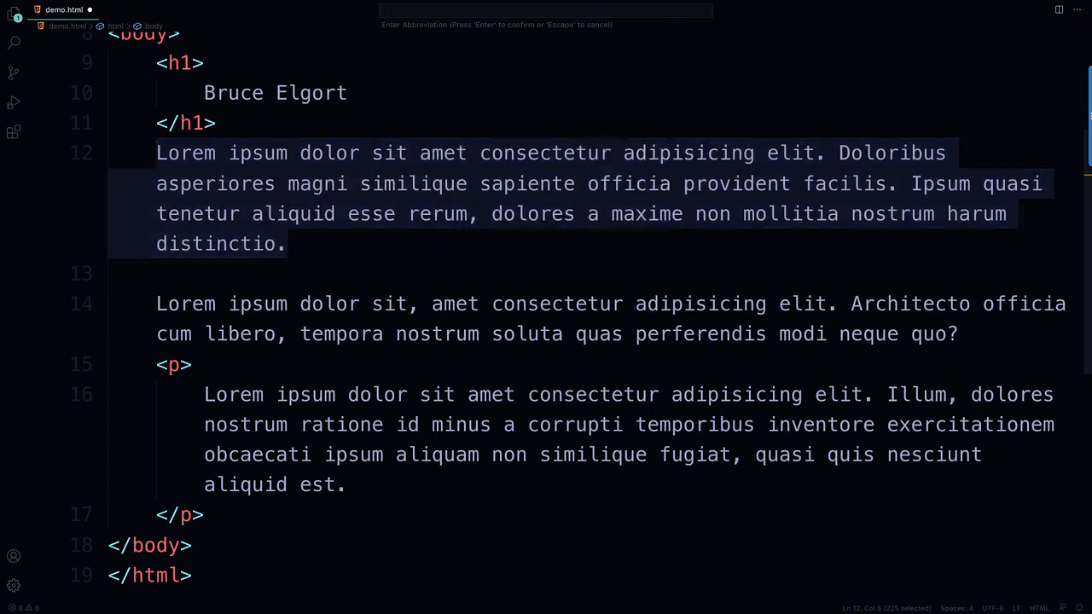